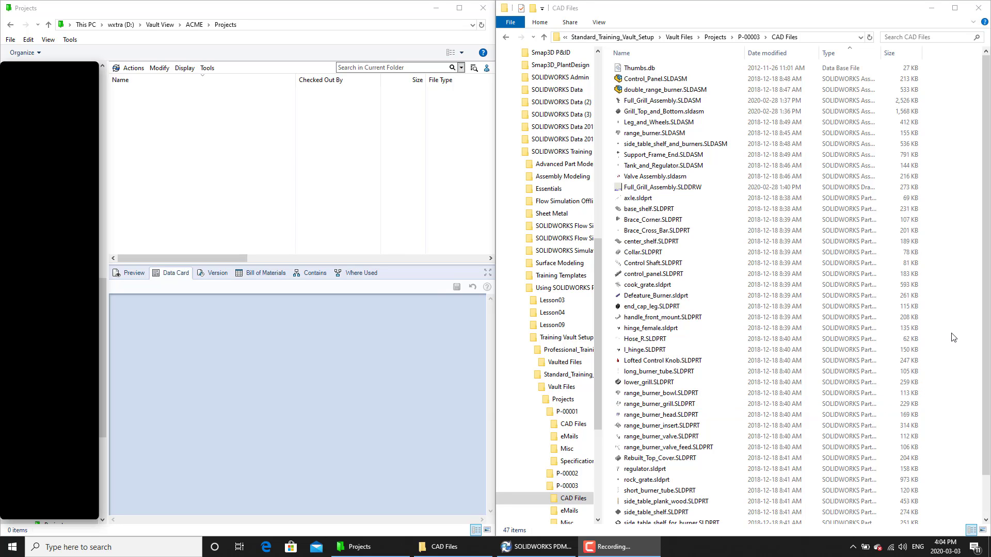
Step: Select all CAD files and paste them into the vault's Projects folder
key("ctrl+a")
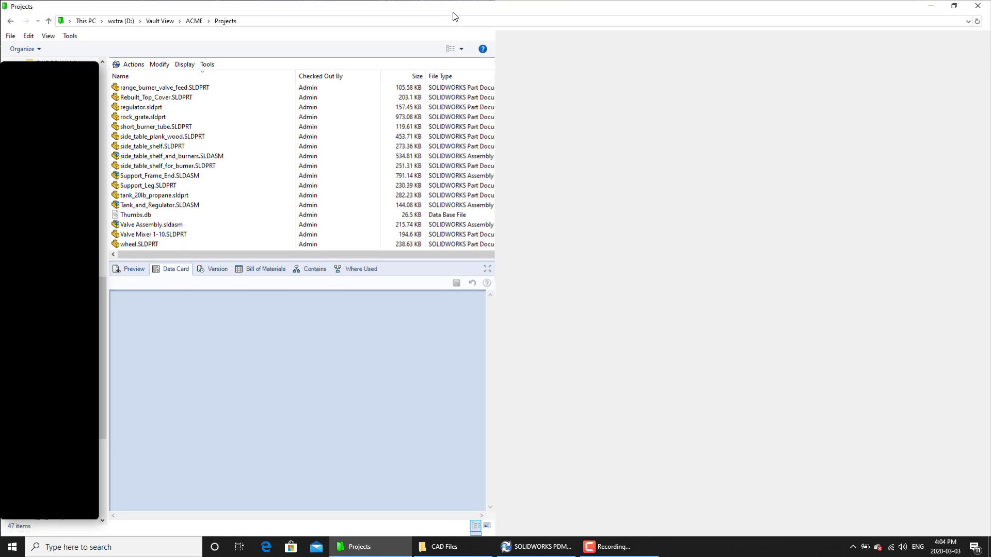
Step: Inspect side_table_shelf.SLDPRT: data card Revision B versus local PDM revision 'No revision'
left_click(153, 145)
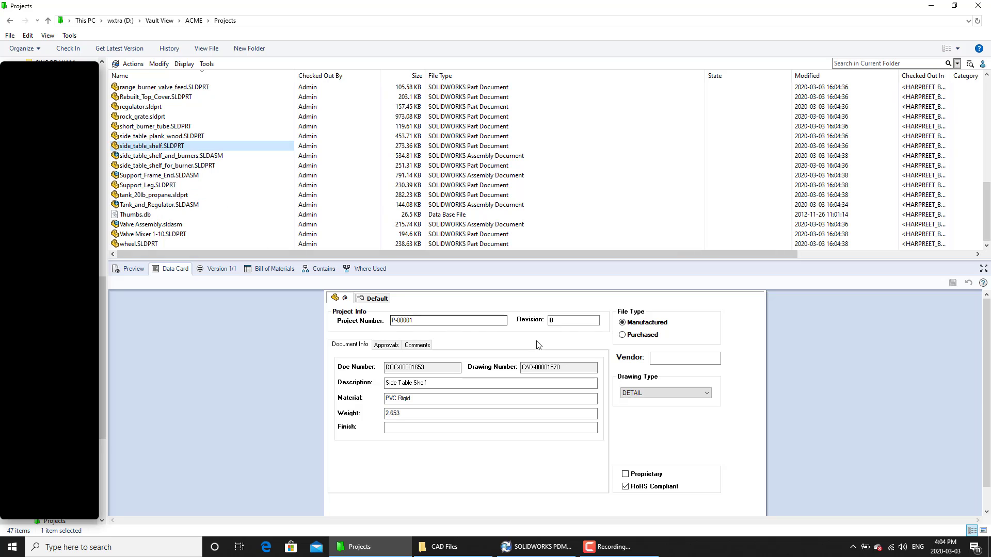
left_click(572, 320)
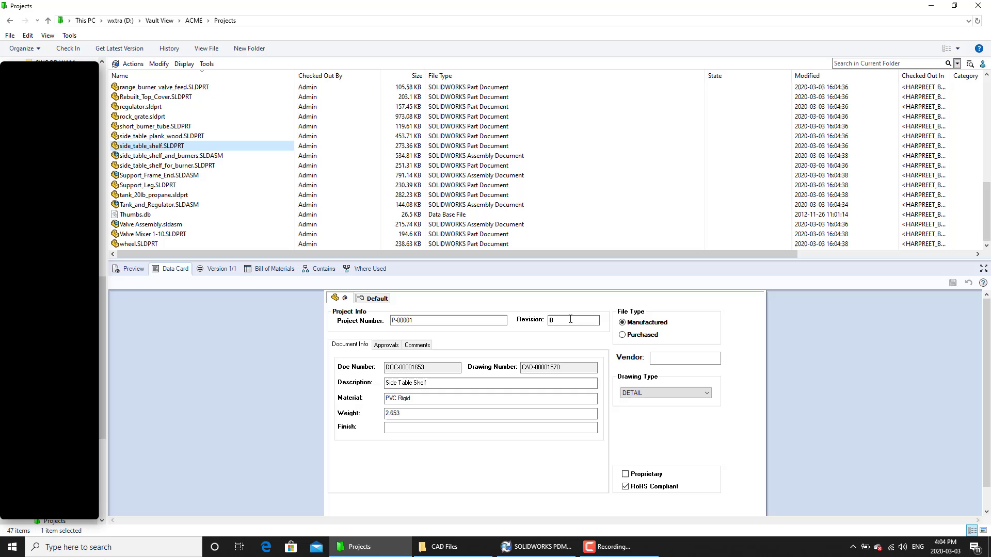
left_click(133, 268)
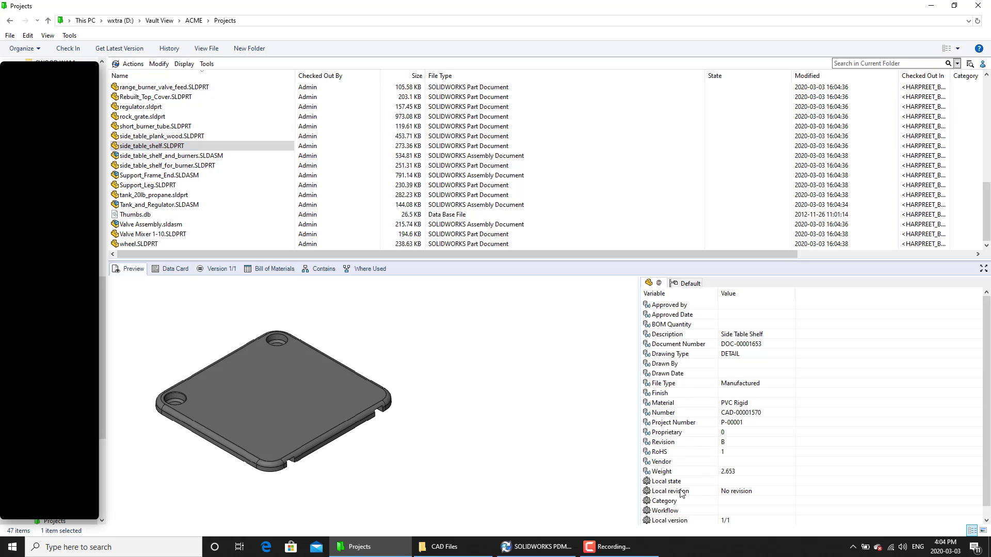
left_click(669, 491)
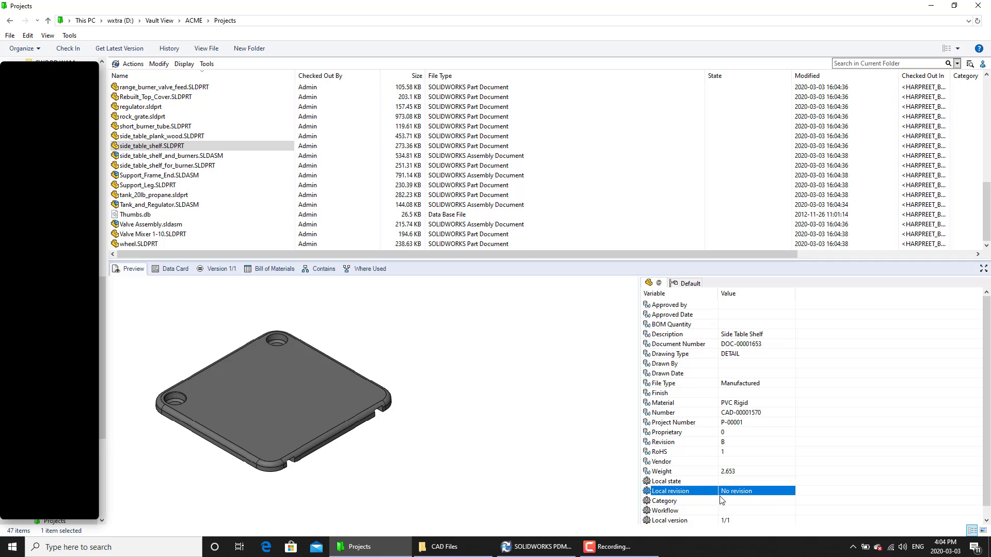
mouse_move(710, 455)
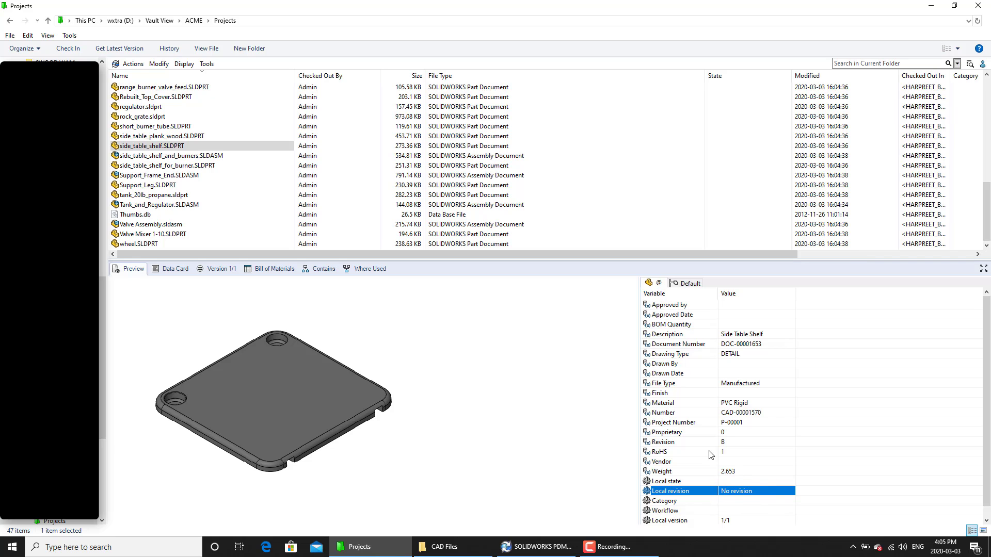
Step: Return to the data card and point out its Revision value B for project P-00001
left_click(175, 268)
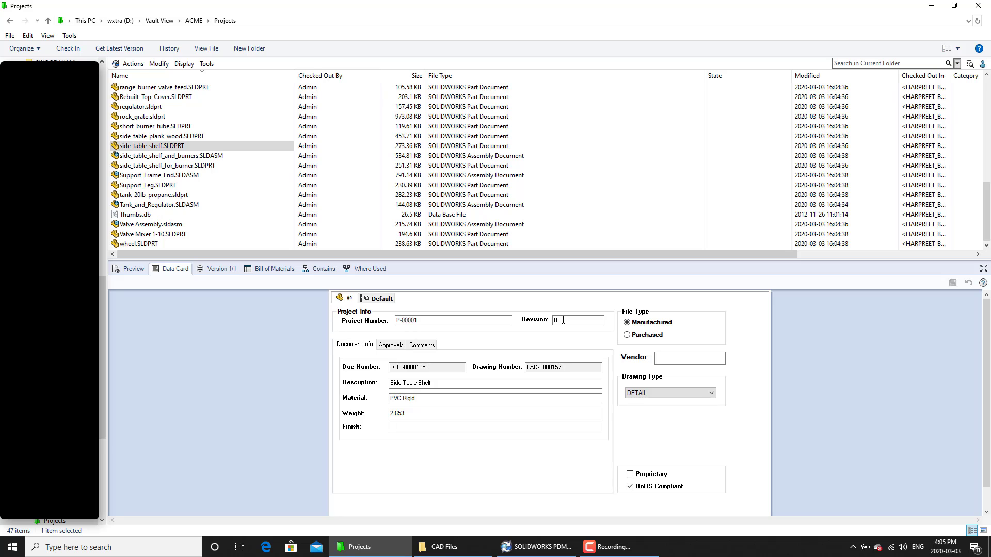
left_click(149, 145)
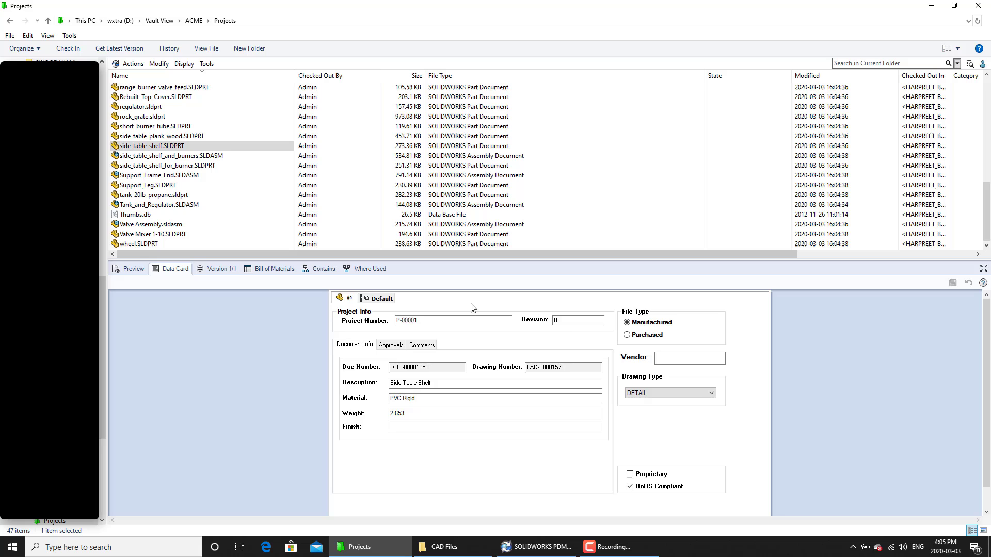
mouse_move(561, 314)
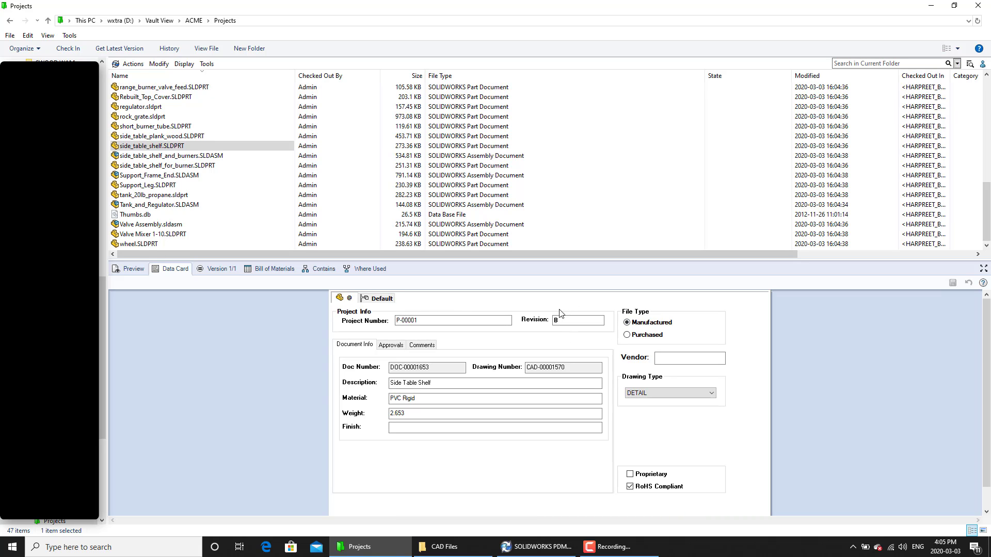
left_click(578, 319)
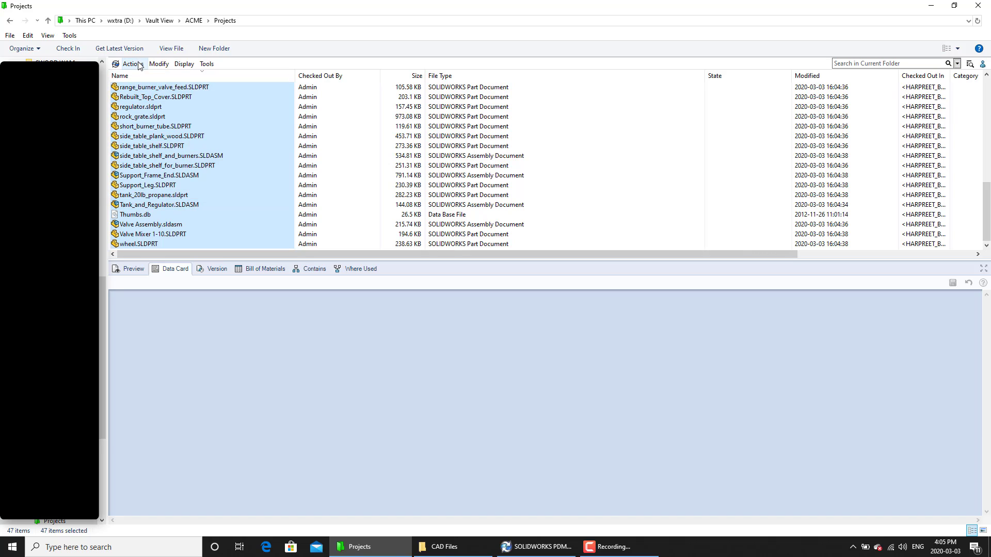
Step: Check the 47 selected files into the vault, landing them in Work in Process
right_click(155, 97)
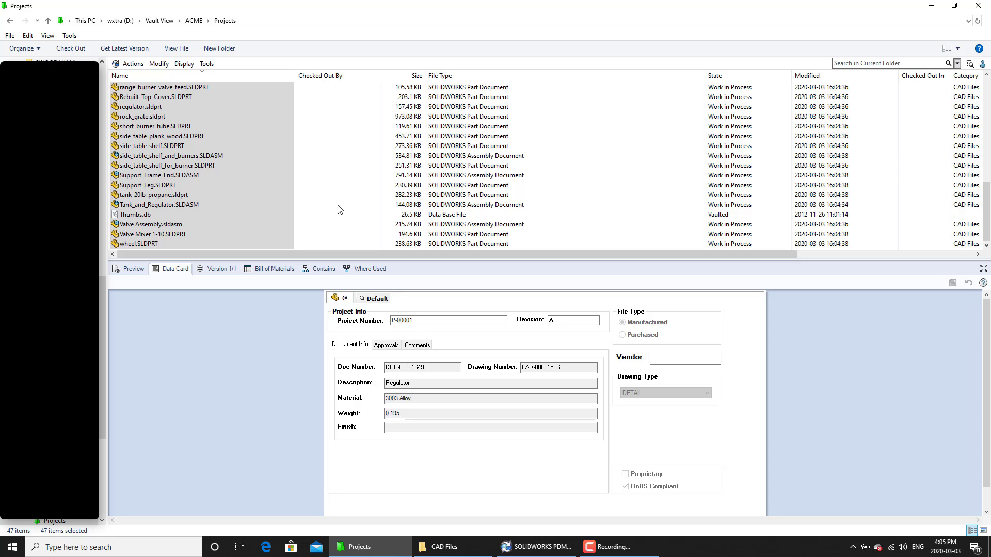
left_click(206, 64)
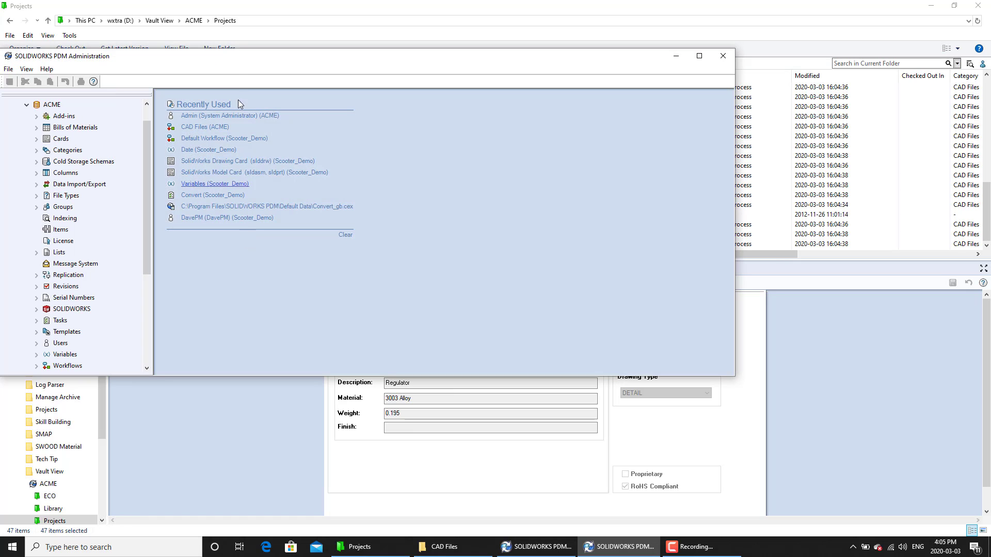
Step: Confirm the Admin user holds Set Revision under Folder Permissions for Projects
left_click(699, 55)
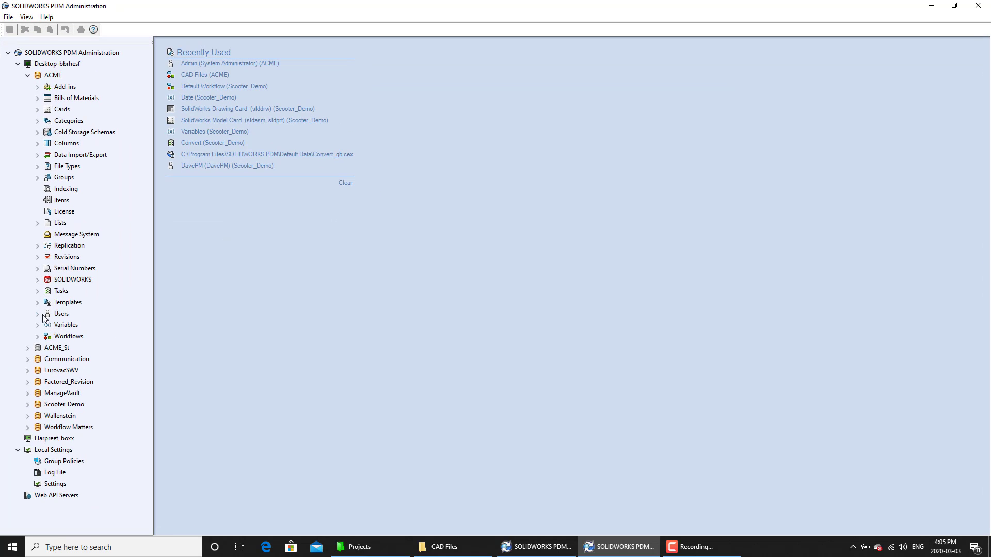
left_click(37, 314)
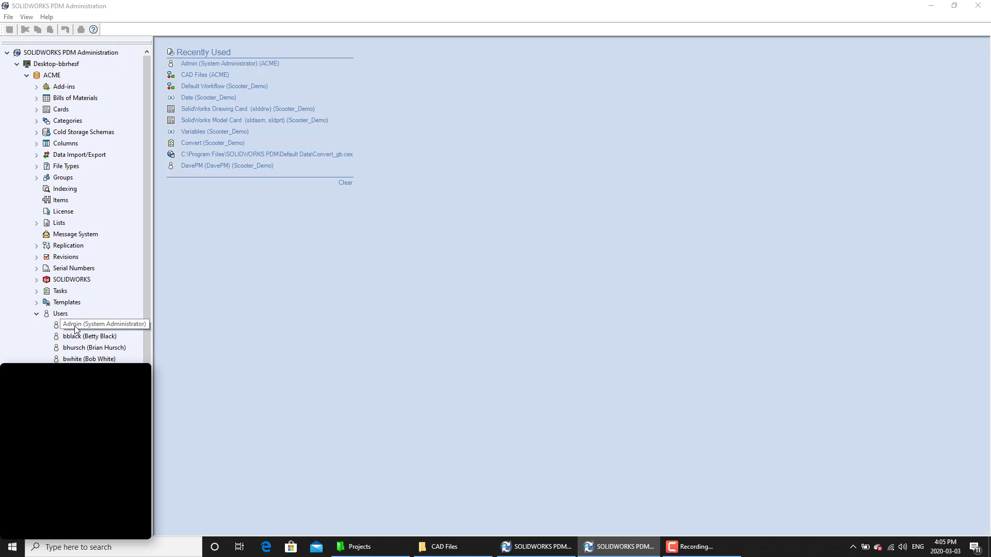
double_click(104, 324)
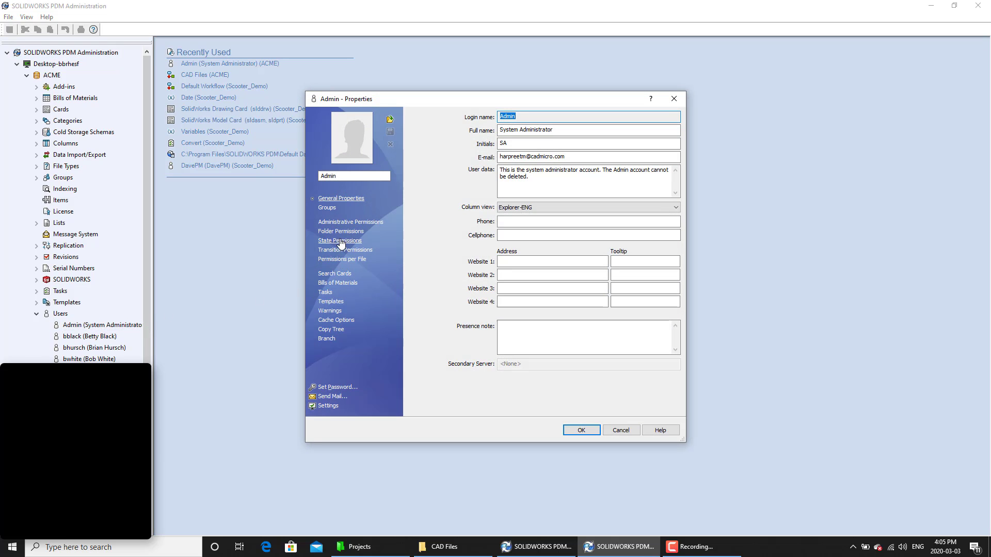
left_click(341, 230)
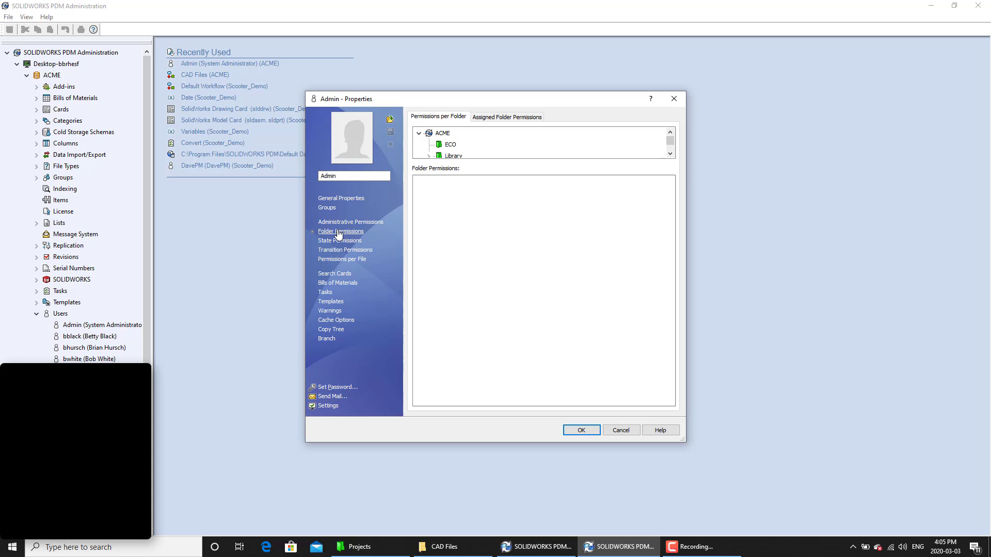
mouse_move(452, 165)
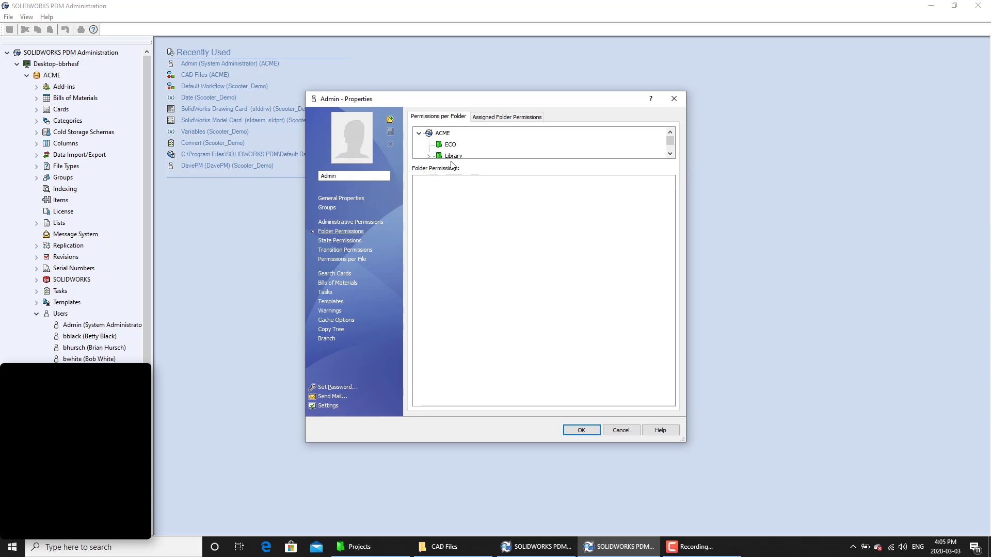
scroll("down", 3)
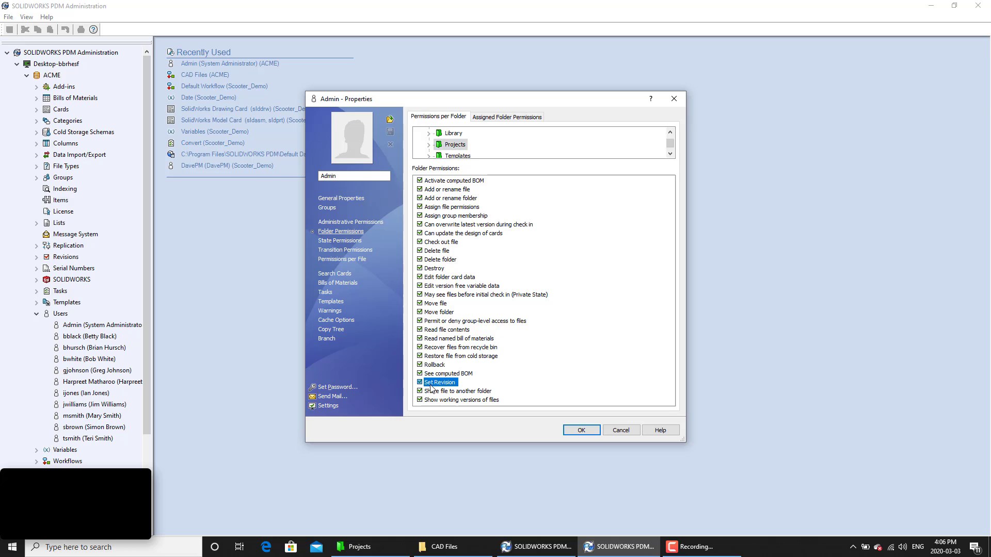
mouse_move(437, 389)
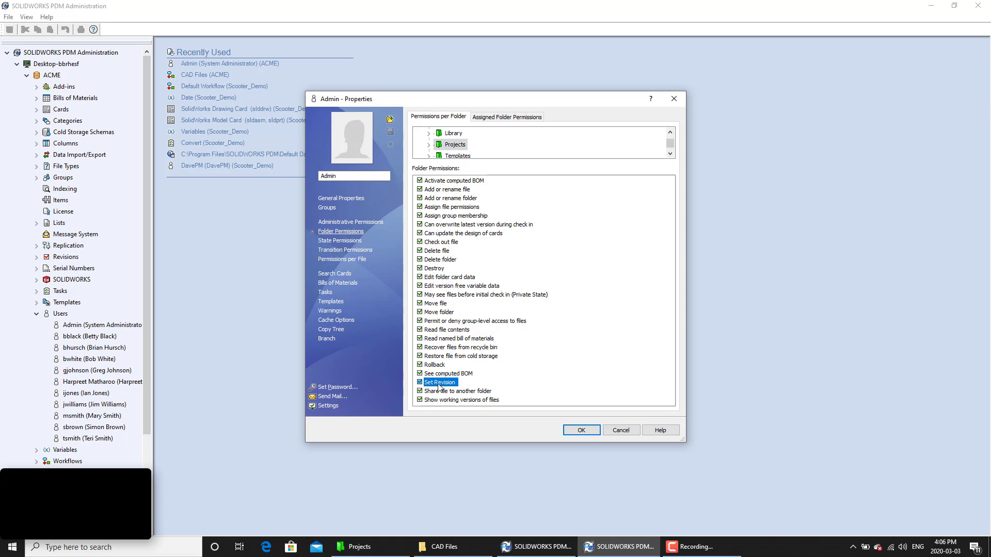
Step: Confirm Admin's Set Revision State Permission for Work in Process and close the properties
left_click(340, 240)
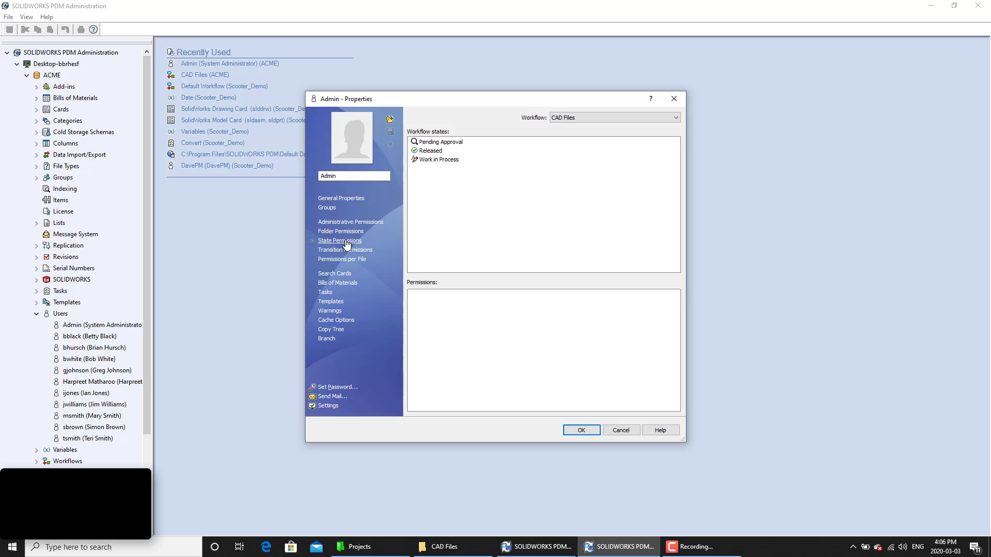
left_click(438, 159)
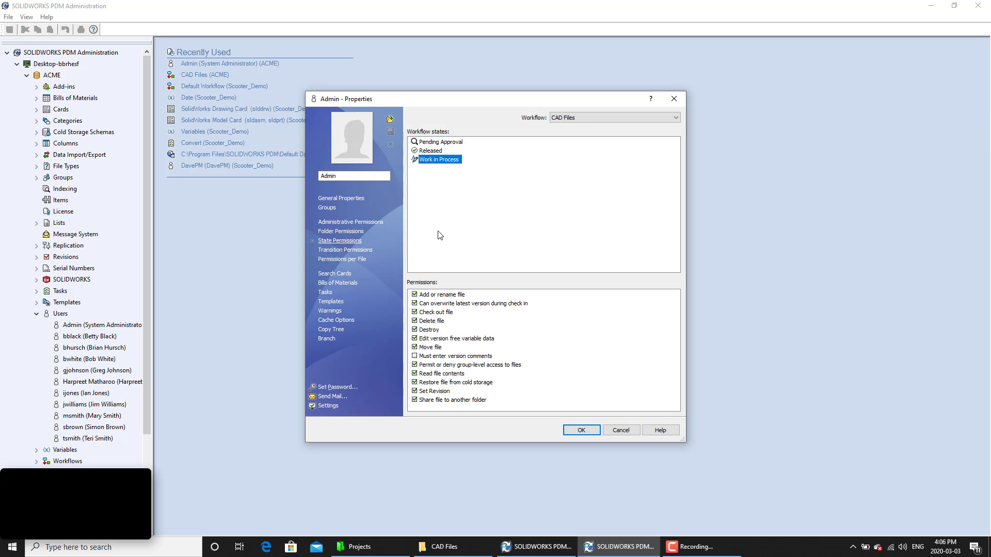
left_click(435, 391)
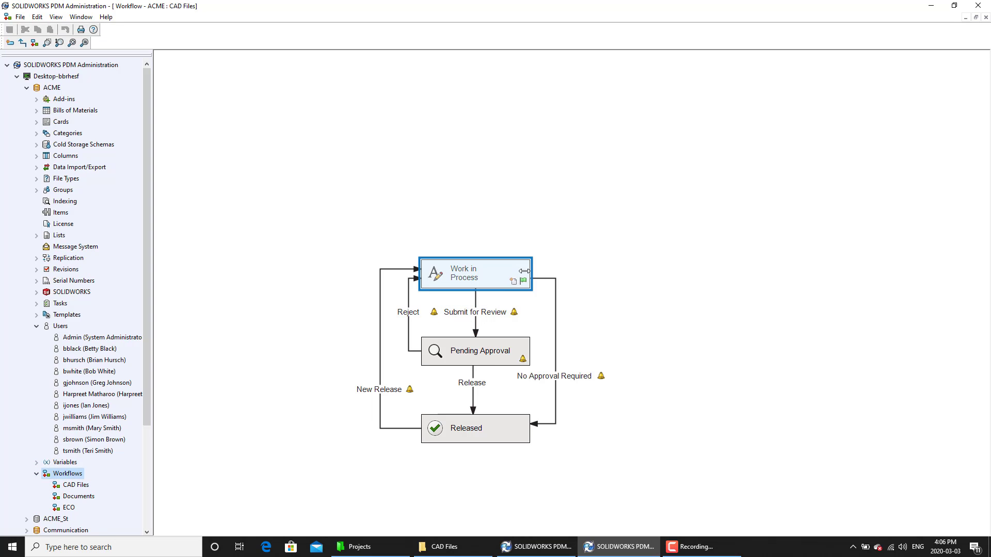
Step: View Work in Process Revision Numbers: ACME_Alpha_Scheme writing to the Revision variable
double_click(475, 273)
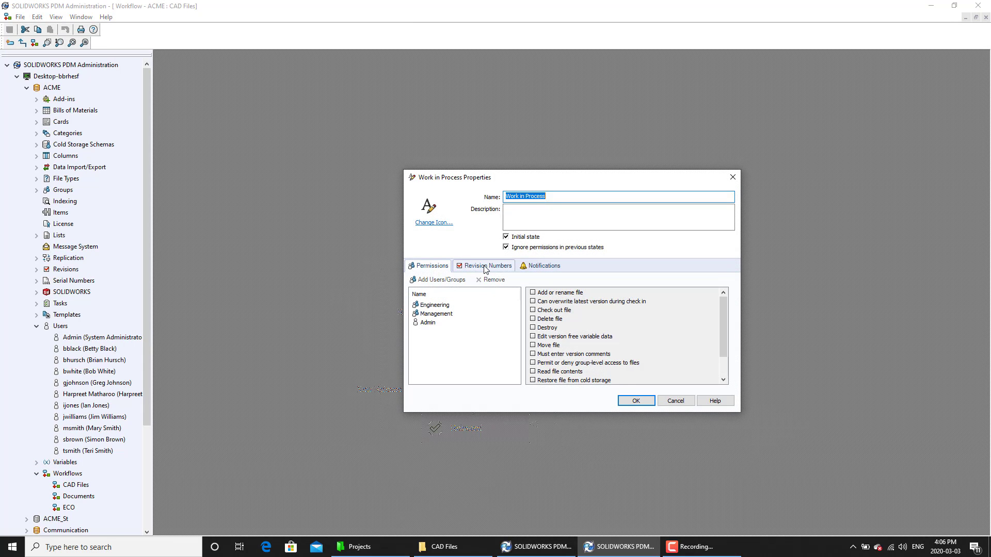
left_click(486, 265)
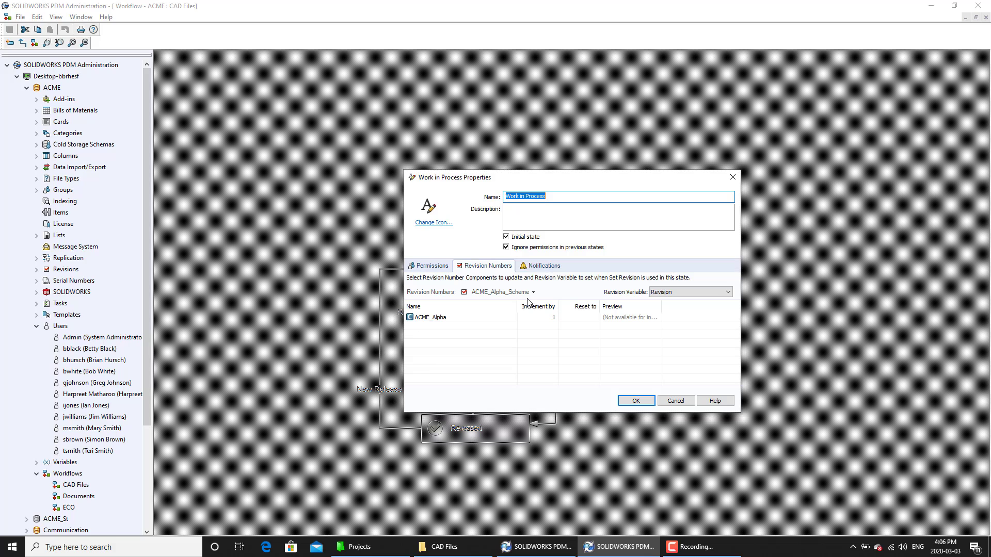
left_click(674, 401)
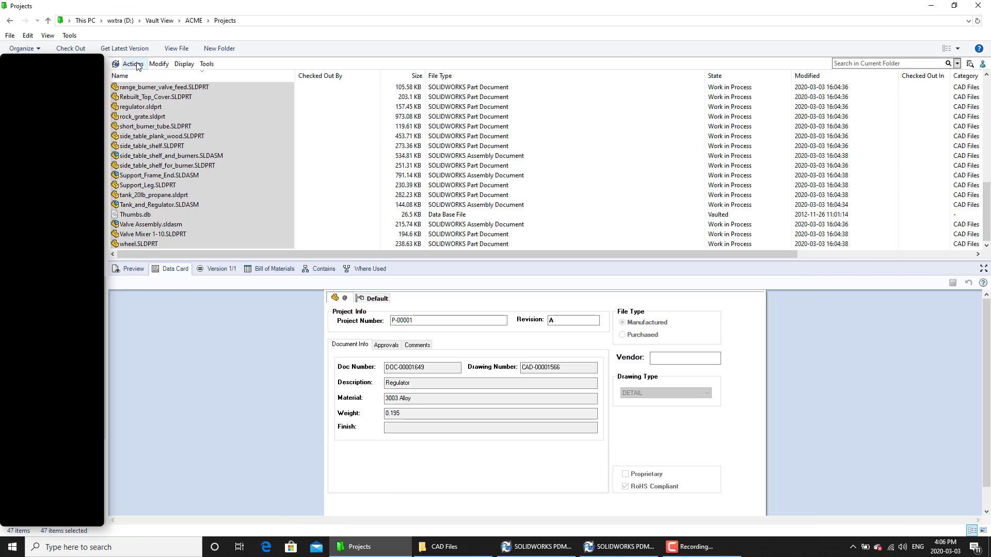
Step: Start Modify > Set Revision for the 47 selected files
left_click(159, 63)
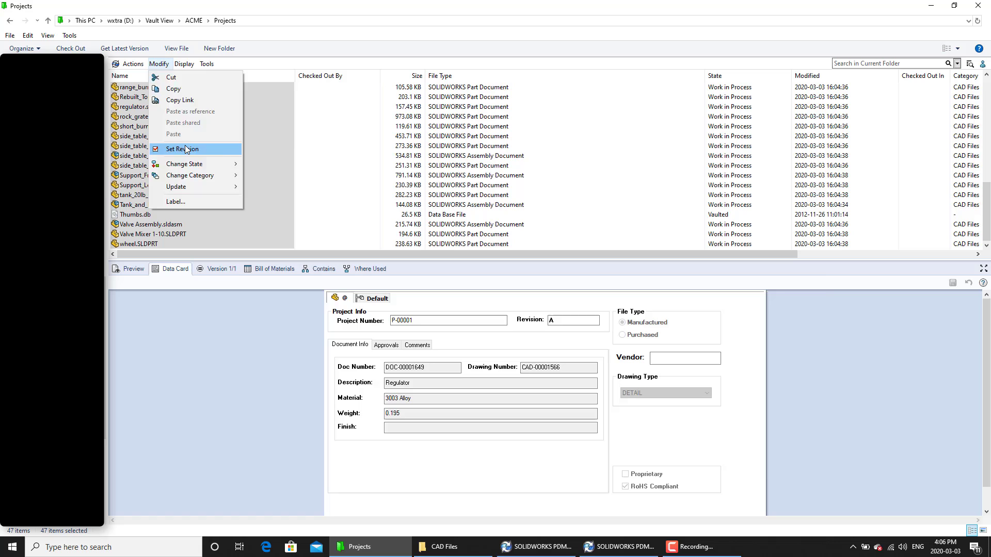
left_click(182, 148)
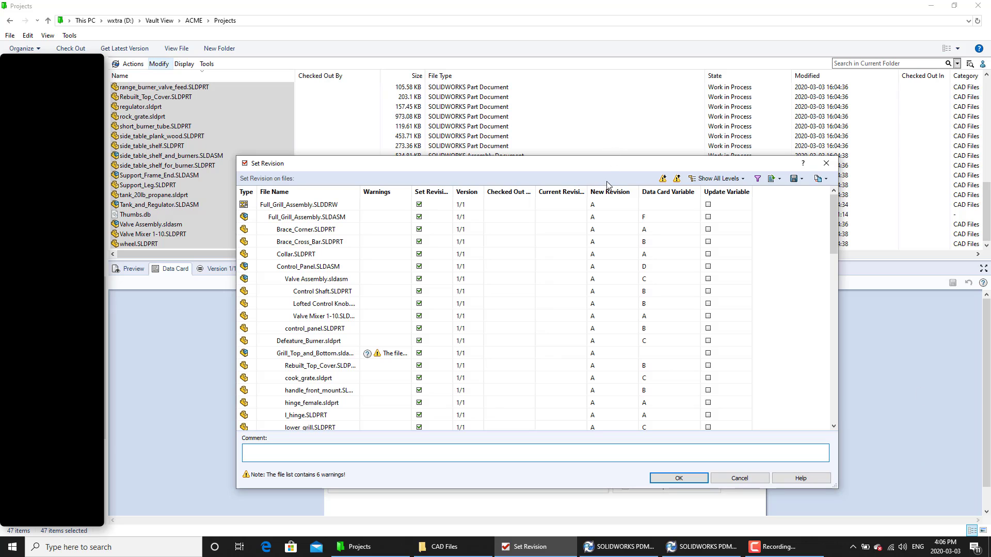
Step: Compare proposed revision A against card values for Collar, Brace_Cross_Bar and Full_Grill_Assembly (card revision F)
left_click(309, 254)
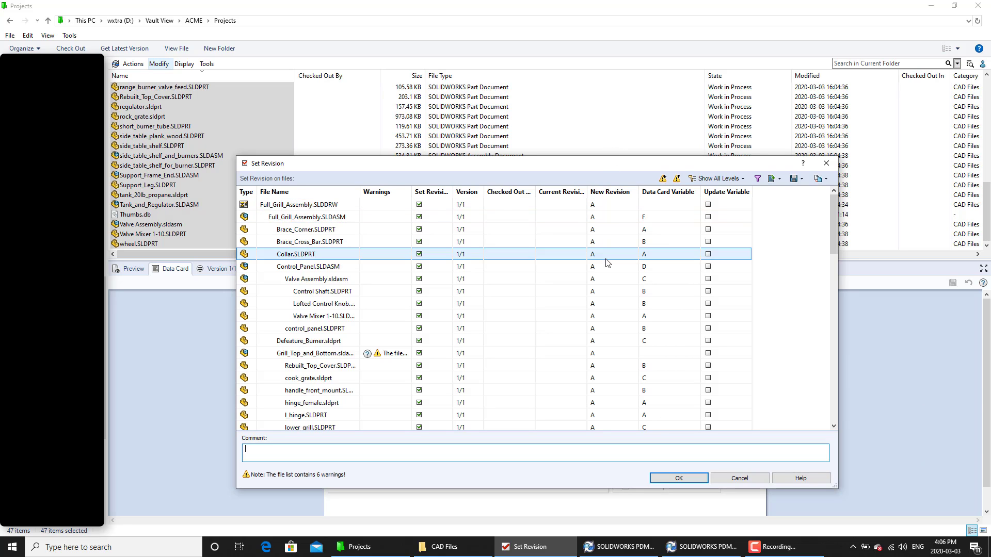
left_click(310, 242)
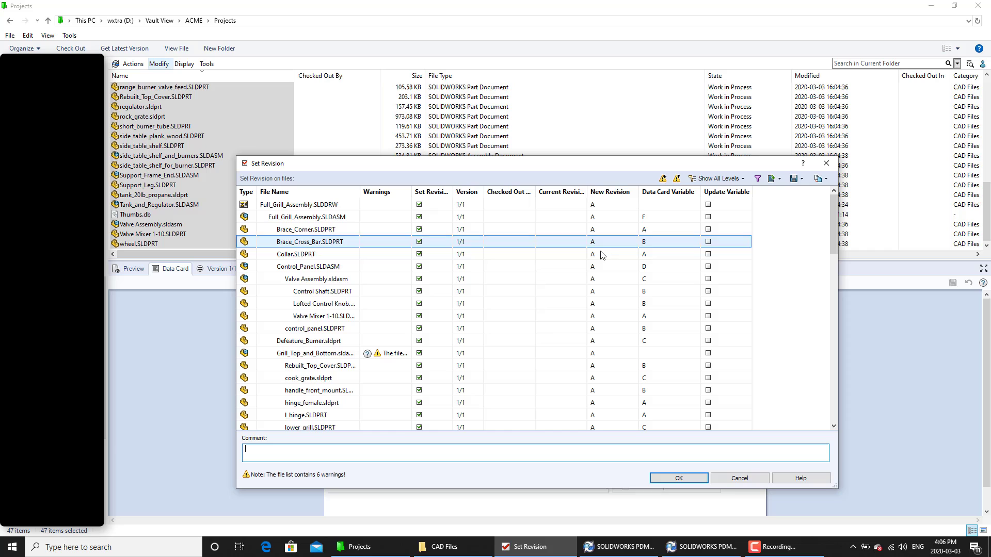
left_click(324, 315)
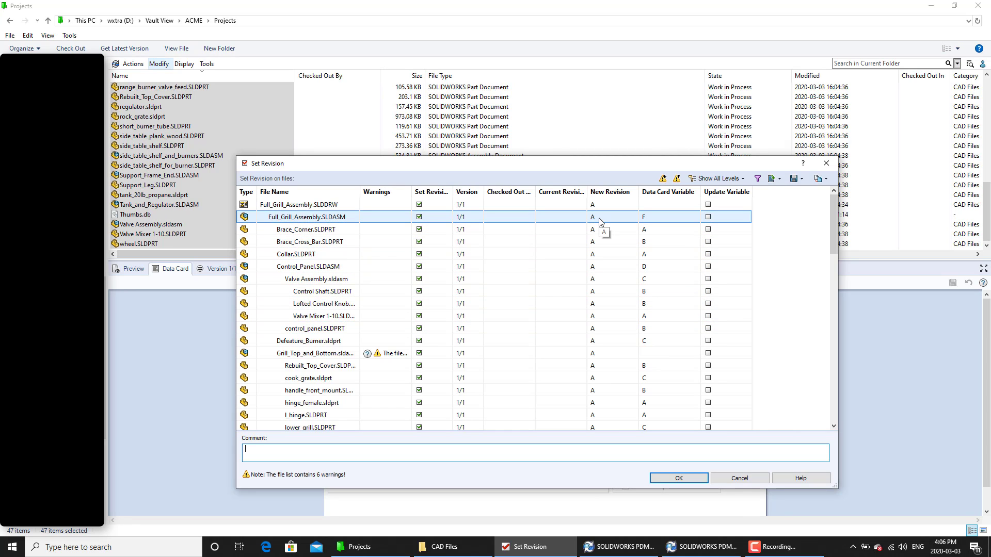
mouse_move(583, 217)
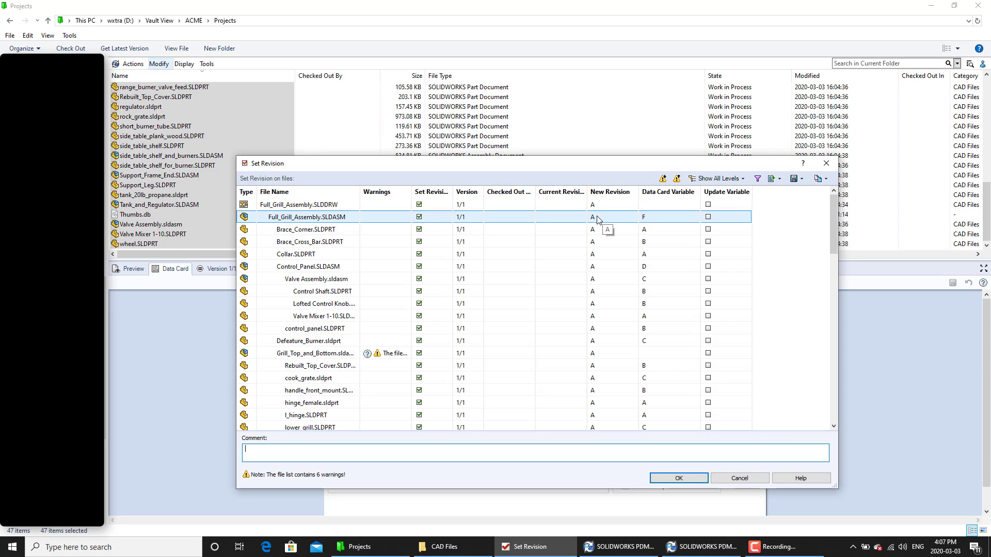
mouse_move(662, 217)
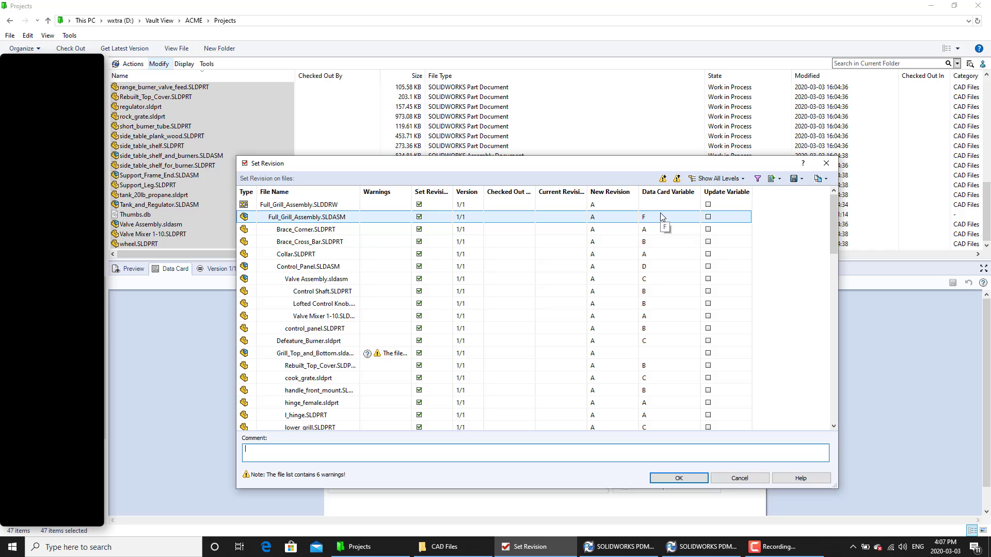
left_click(304, 204)
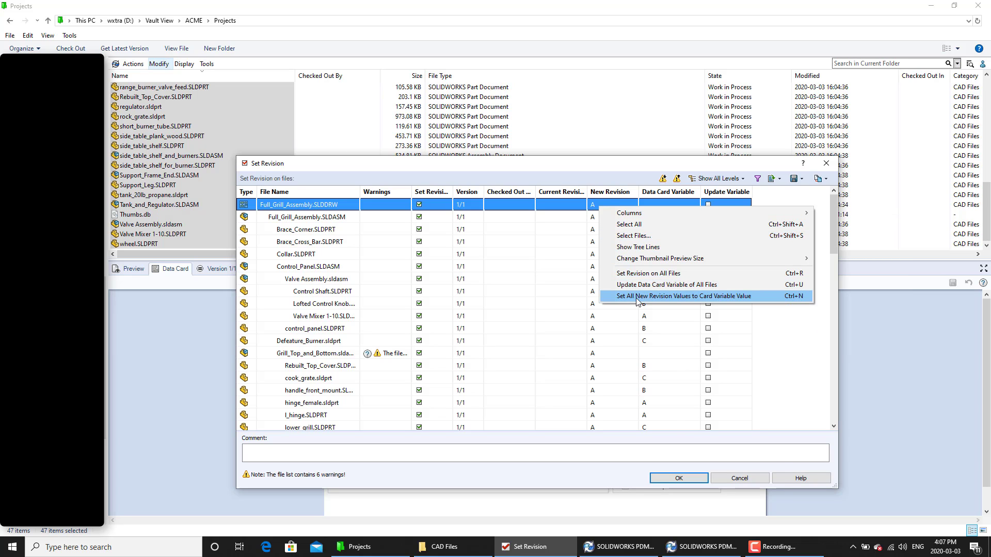
Step: Set all new revision values to the card variable value and confirm with OK
left_click(681, 296)
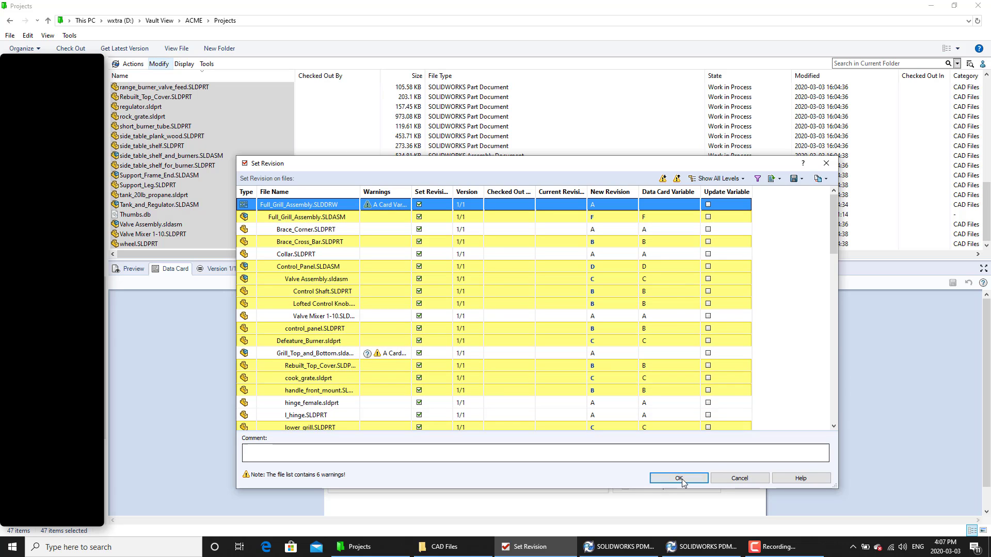
left_click(679, 478)
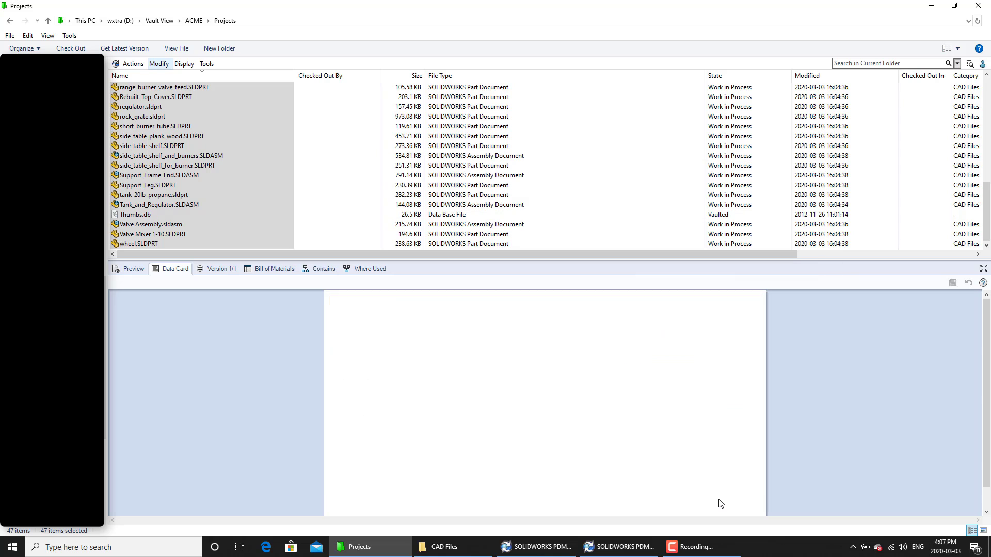
Step: Select side_table_shelf, Support_Leg and side_table_shelf_for_burner to review their revisions
left_click(139, 107)
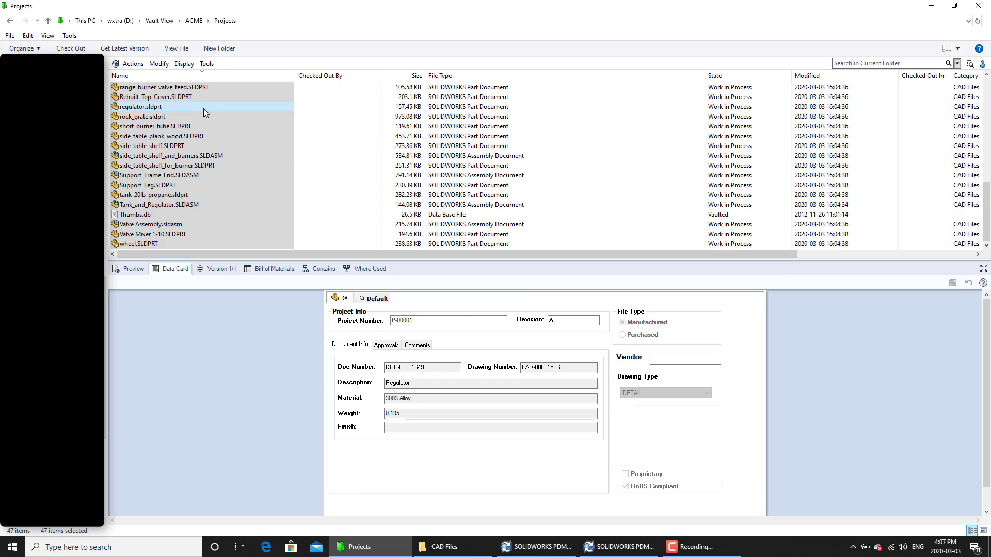
left_click(150, 146)
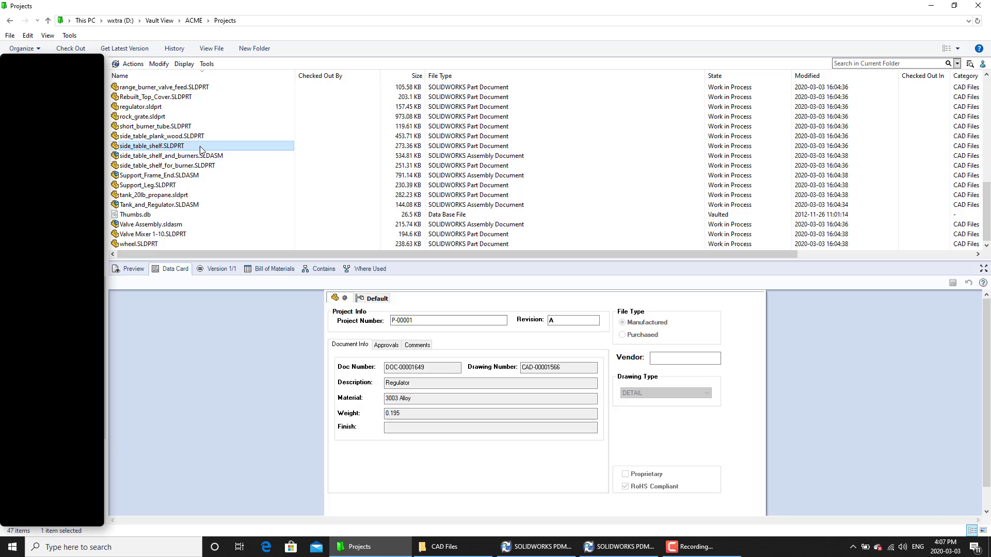
left_click(148, 185)
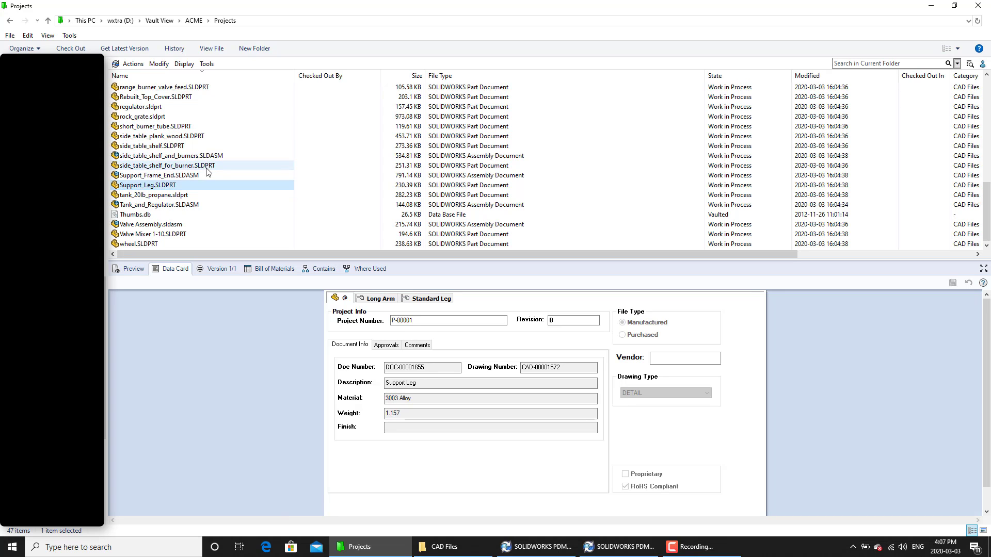
left_click(166, 165)
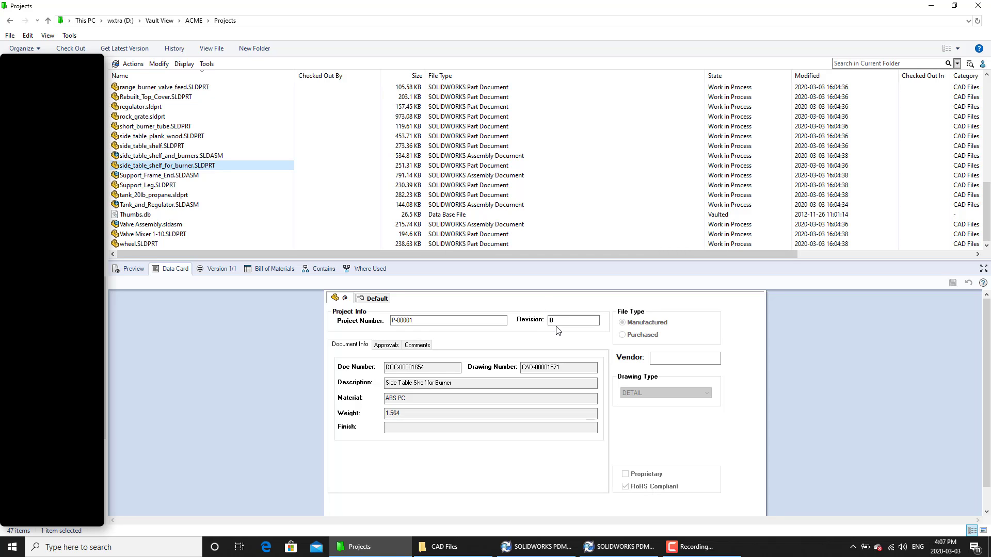
Step: Confirm side_table_shelf_for_burner's local revision B now matches its data card Revision B
left_click(128, 268)
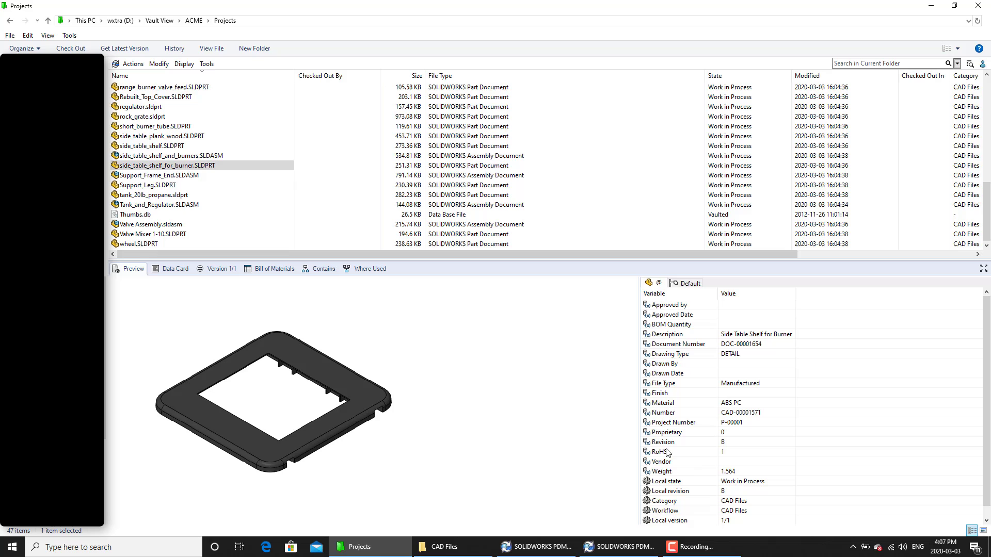
mouse_move(714, 499)
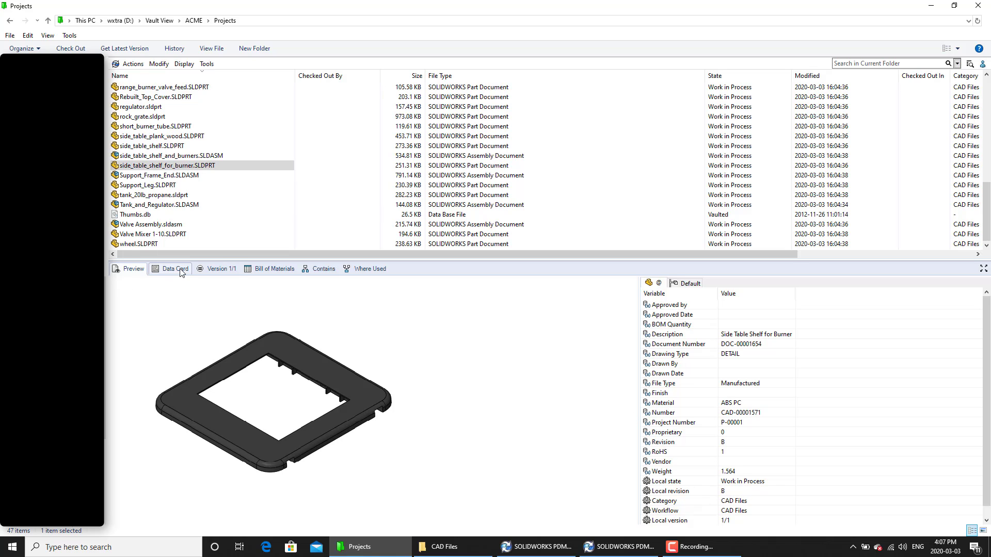
mouse_move(224, 272)
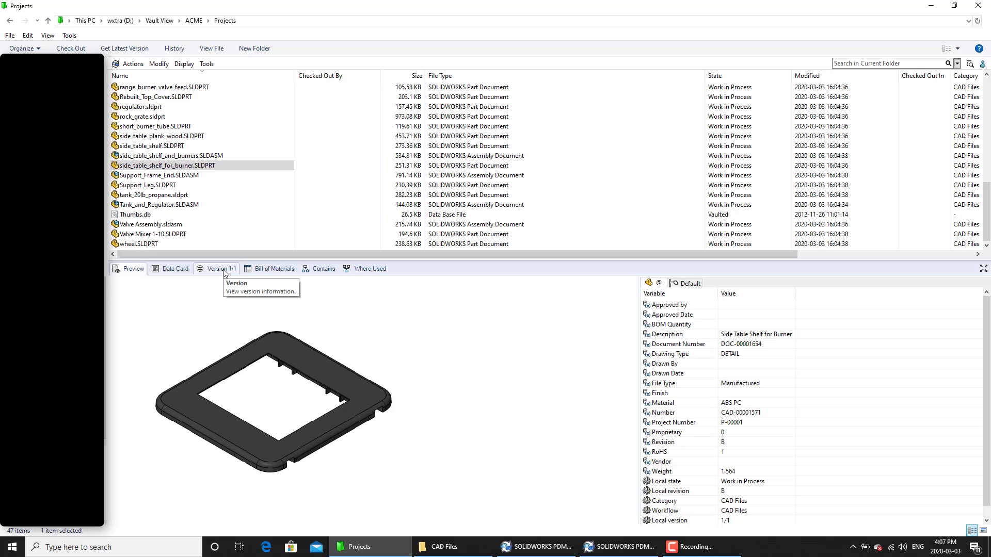
left_click(174, 268)
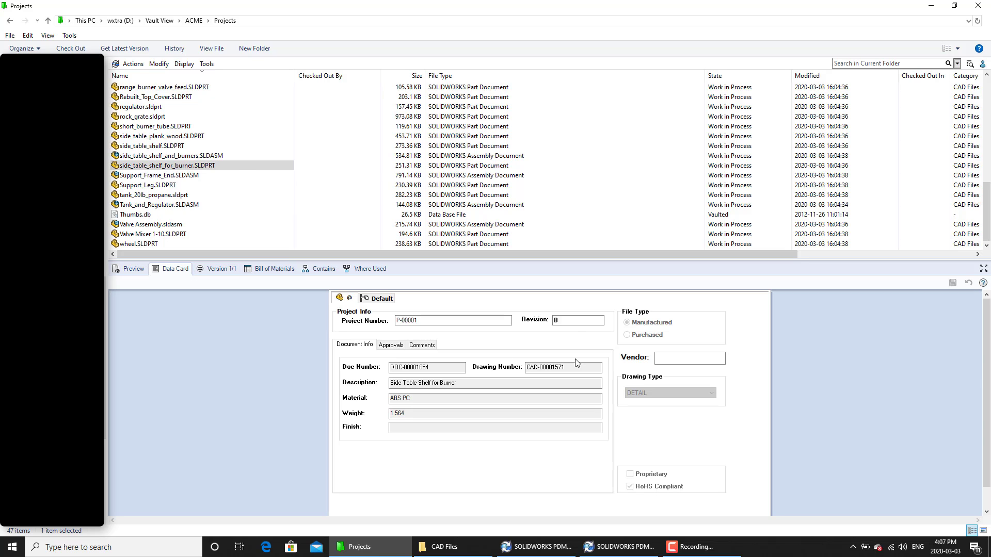
left_click(578, 320)
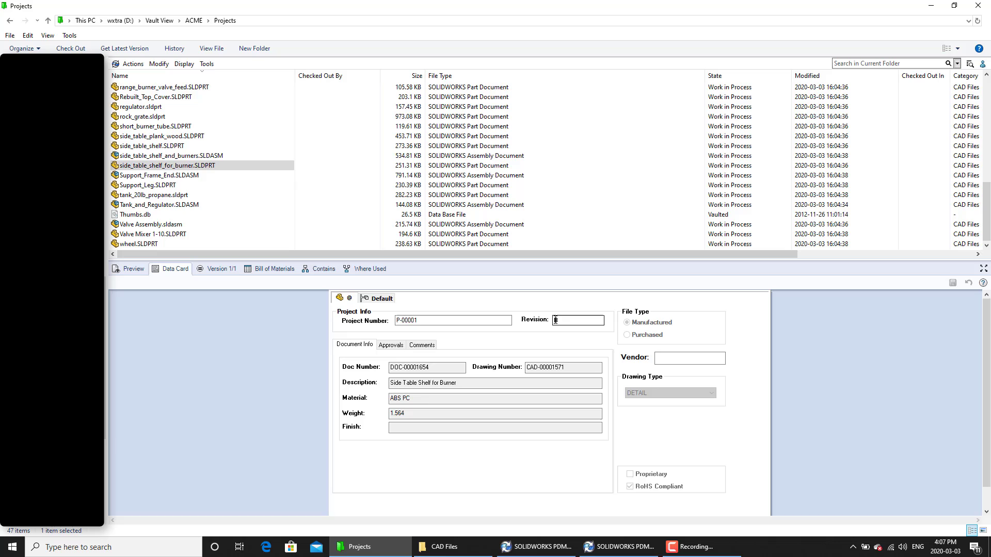